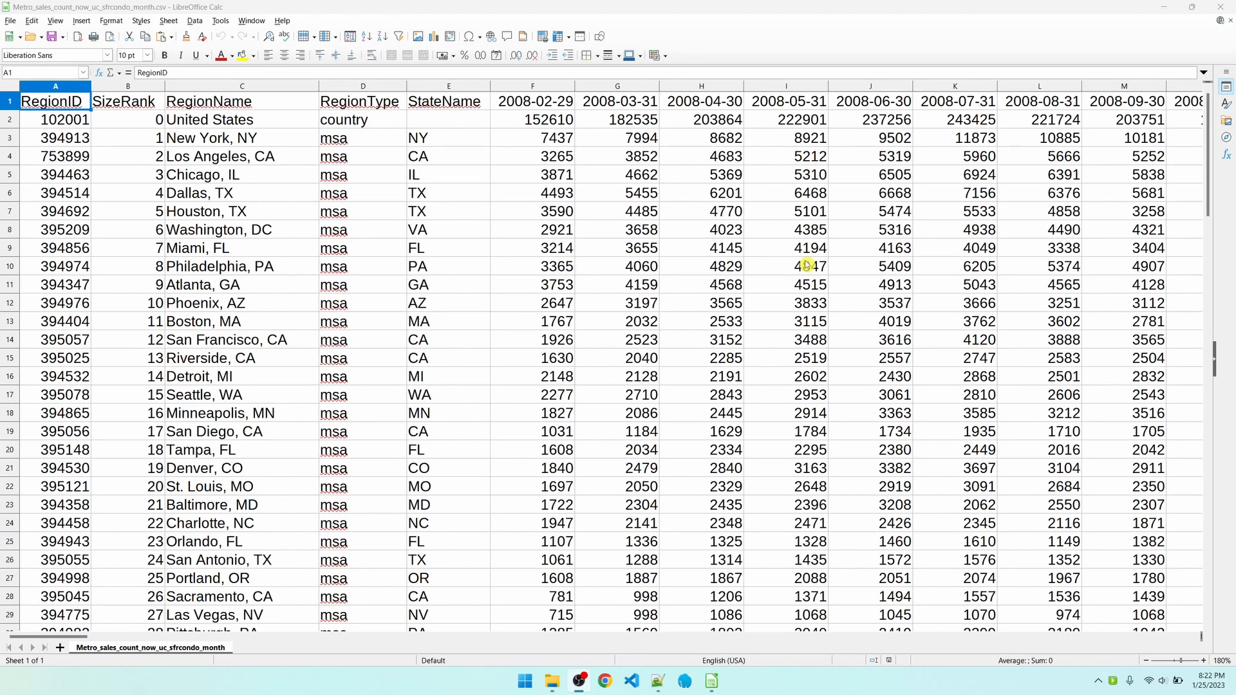
Step: Review the metro sales CSV columns from RegionID through StateName and the first month columns
click(55, 86)
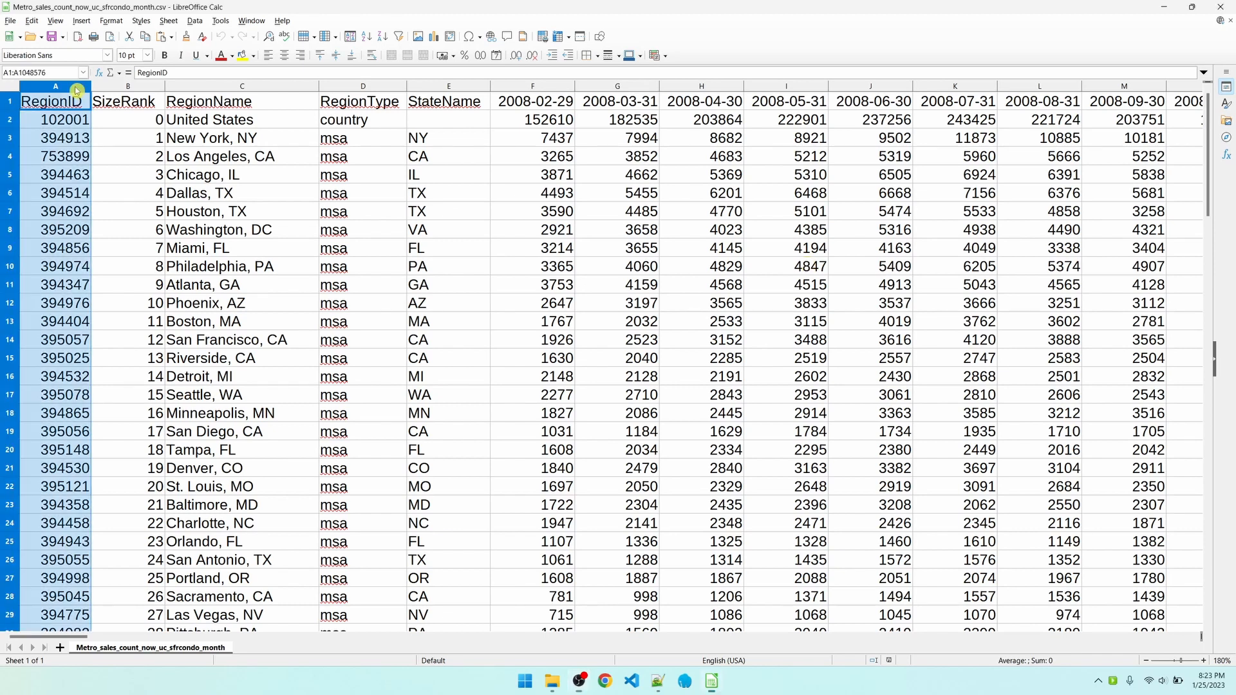
drag(56, 86, 448, 86)
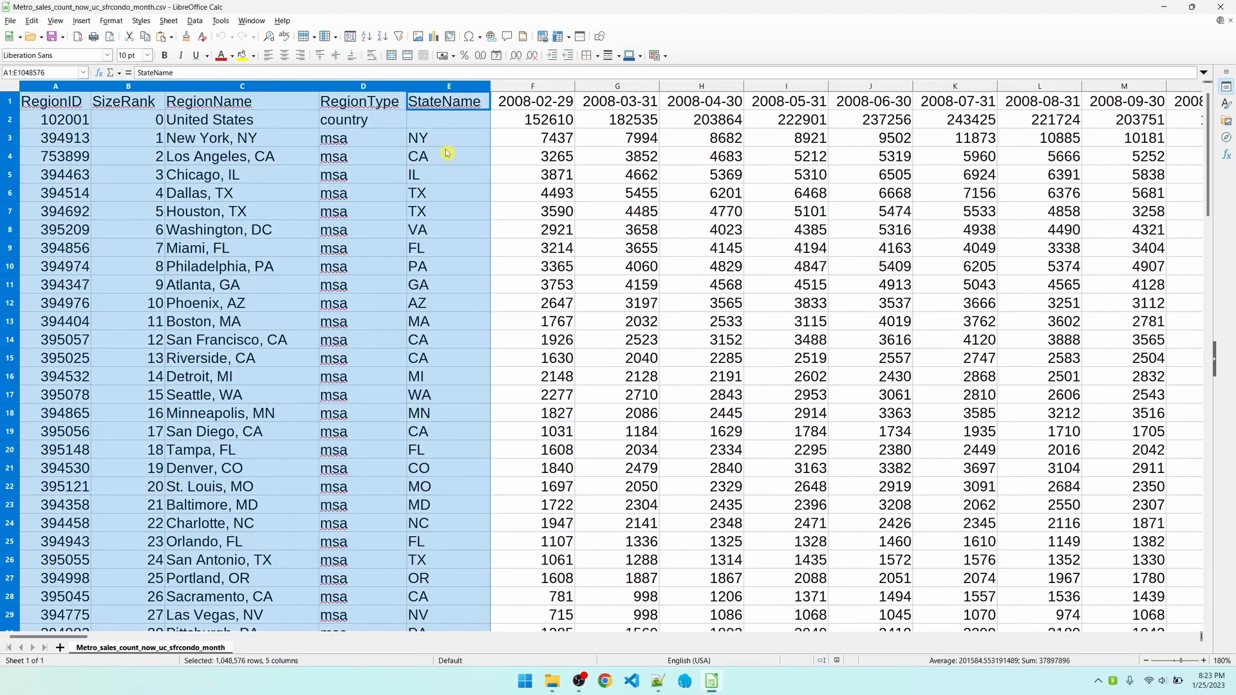
click(532, 86)
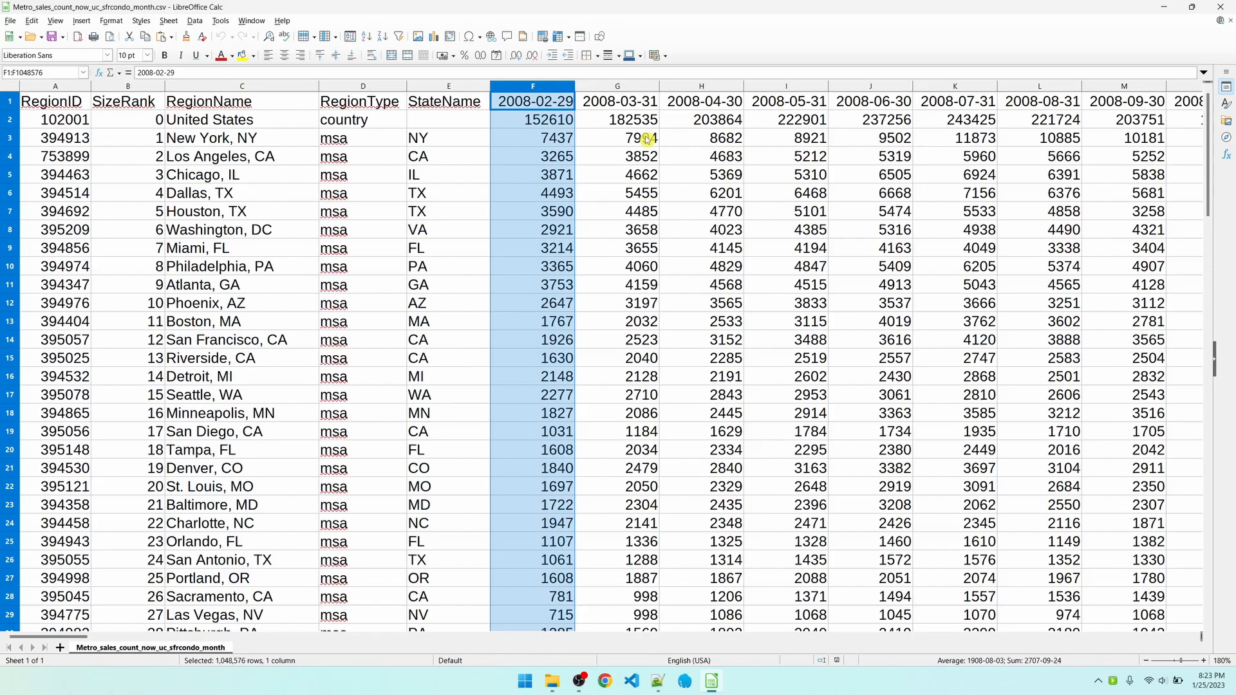
mouse_move(869, 627)
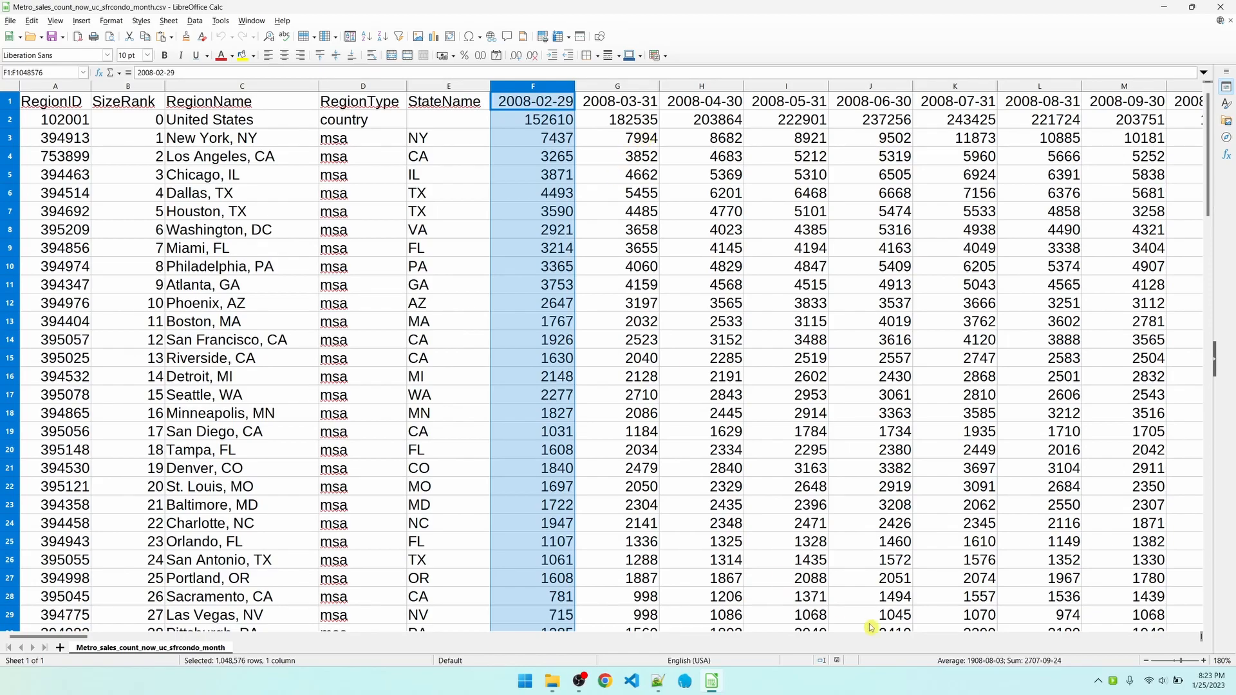
scroll(right, 3)
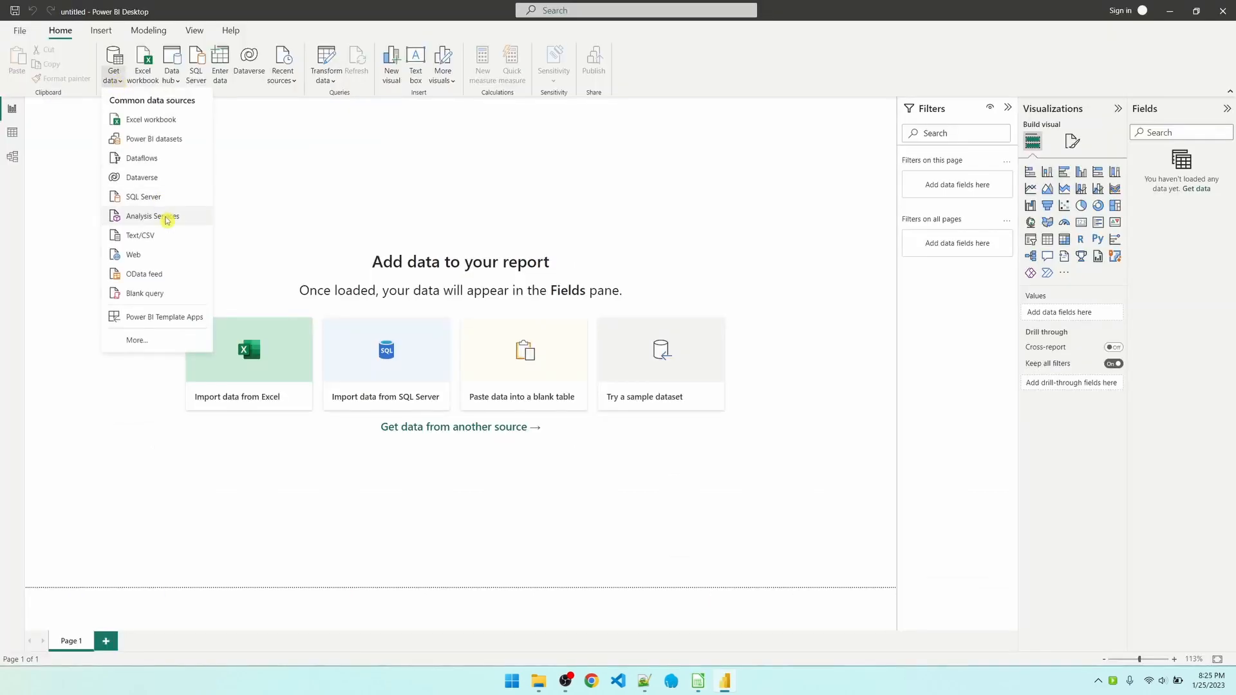
mouse_move(166, 238)
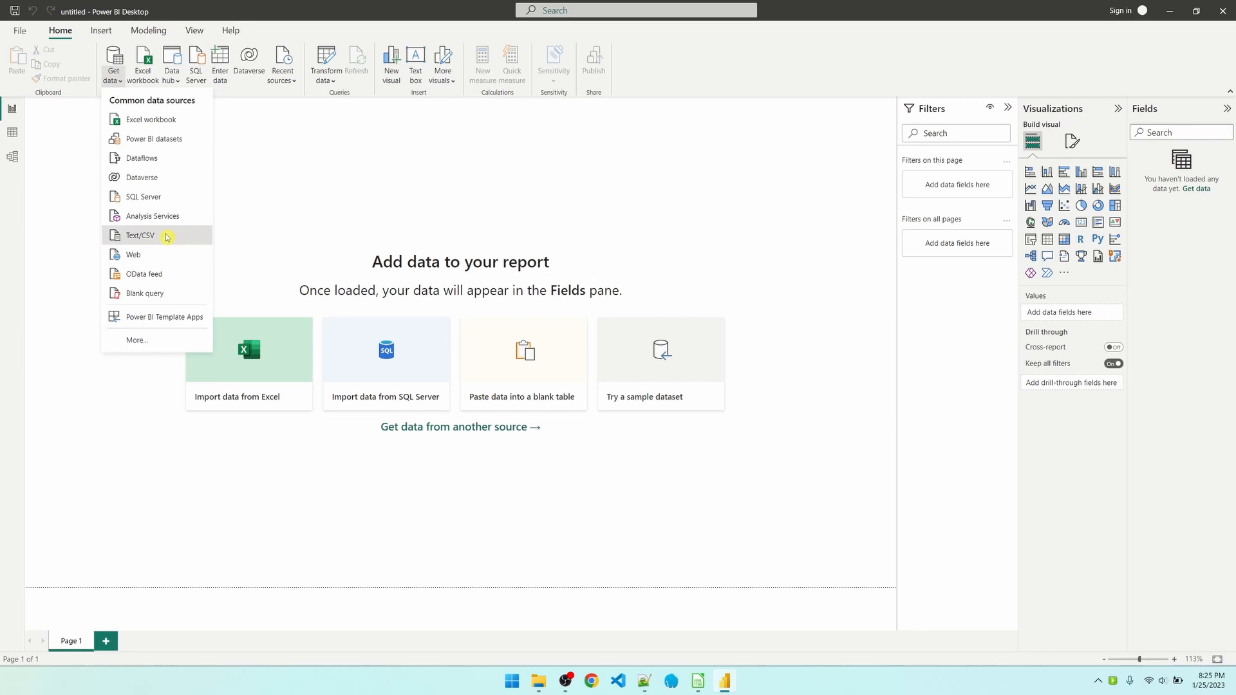
Step: Import Metro_sales_count via Text/CSV and choose Transform Data instead of loading
click(141, 234)
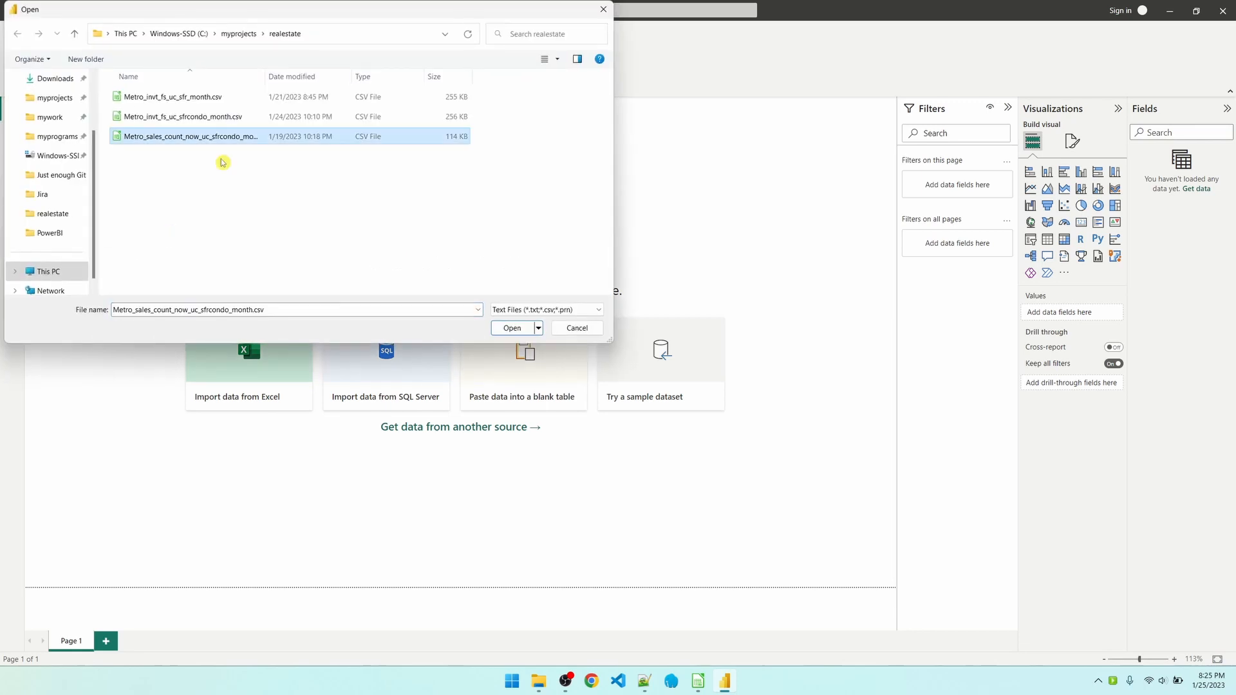
click(511, 328)
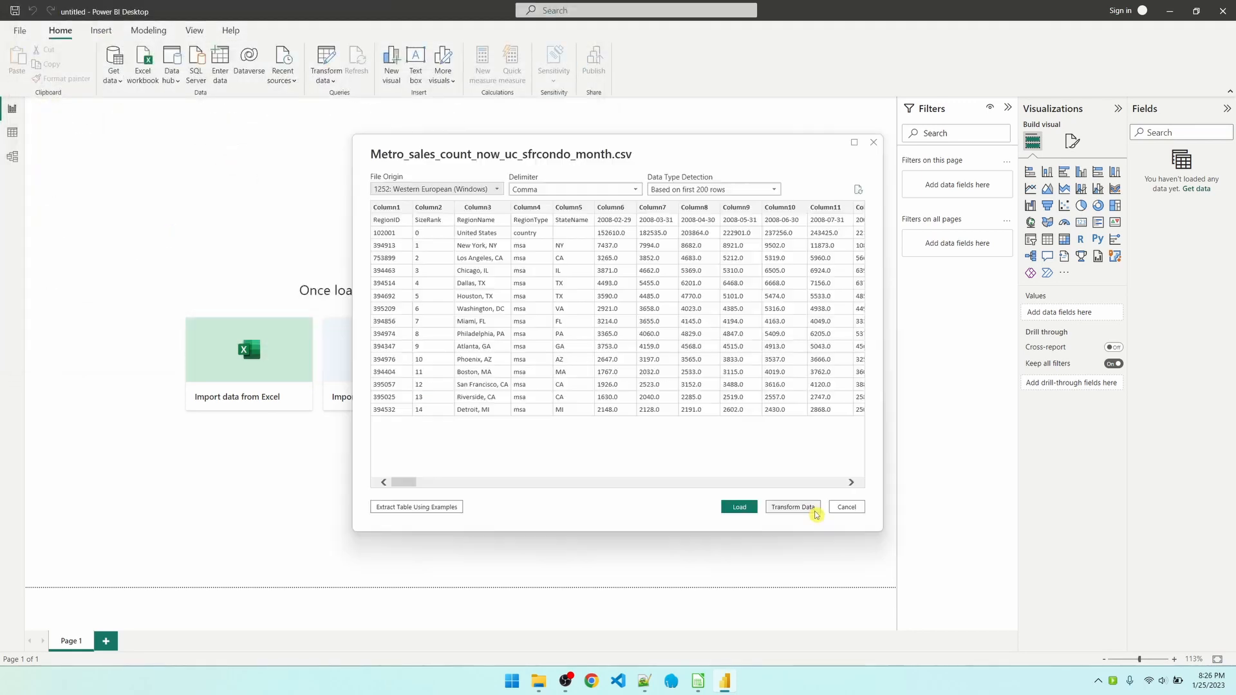
click(846, 507)
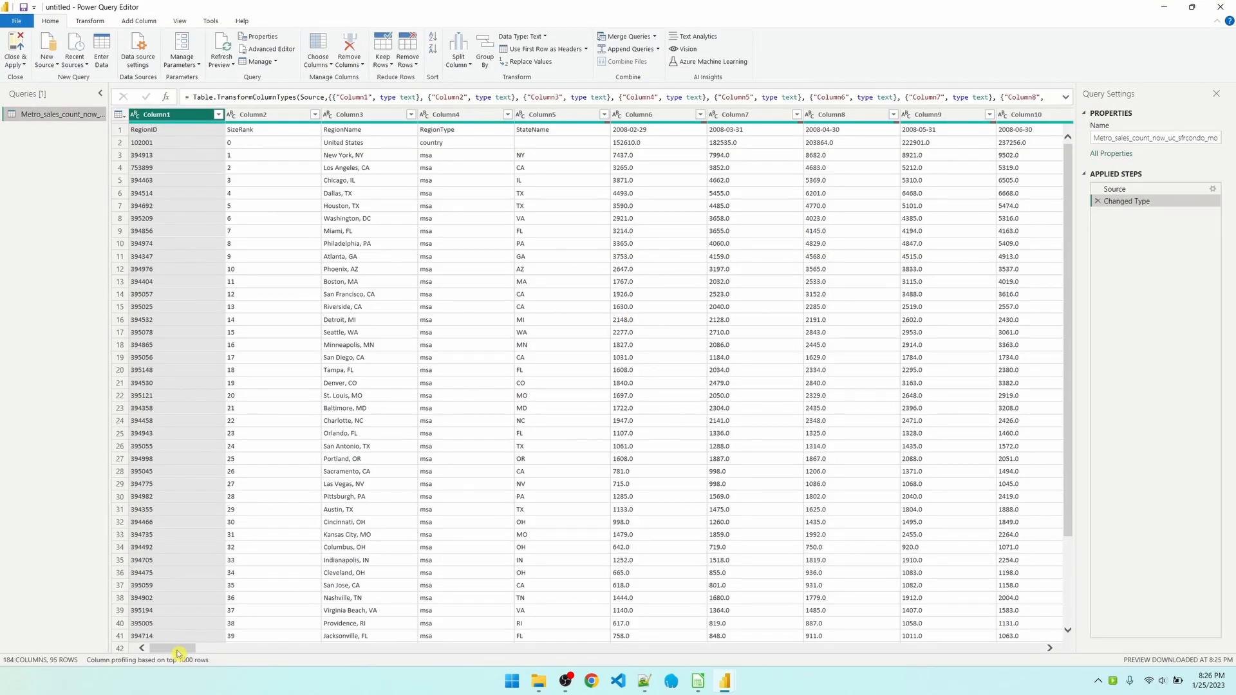
Step: Remove the automatic Changed Type step so the query keeps only its Source step
drag(177, 648, 1025, 648)
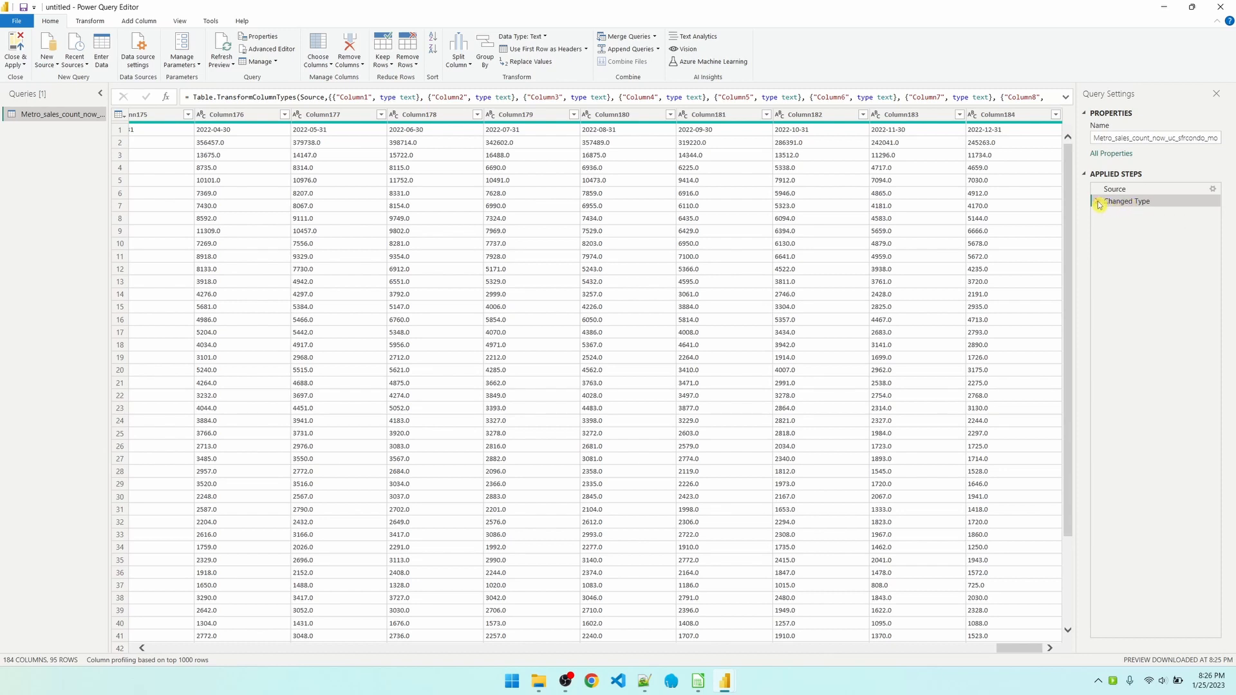
click(1116, 188)
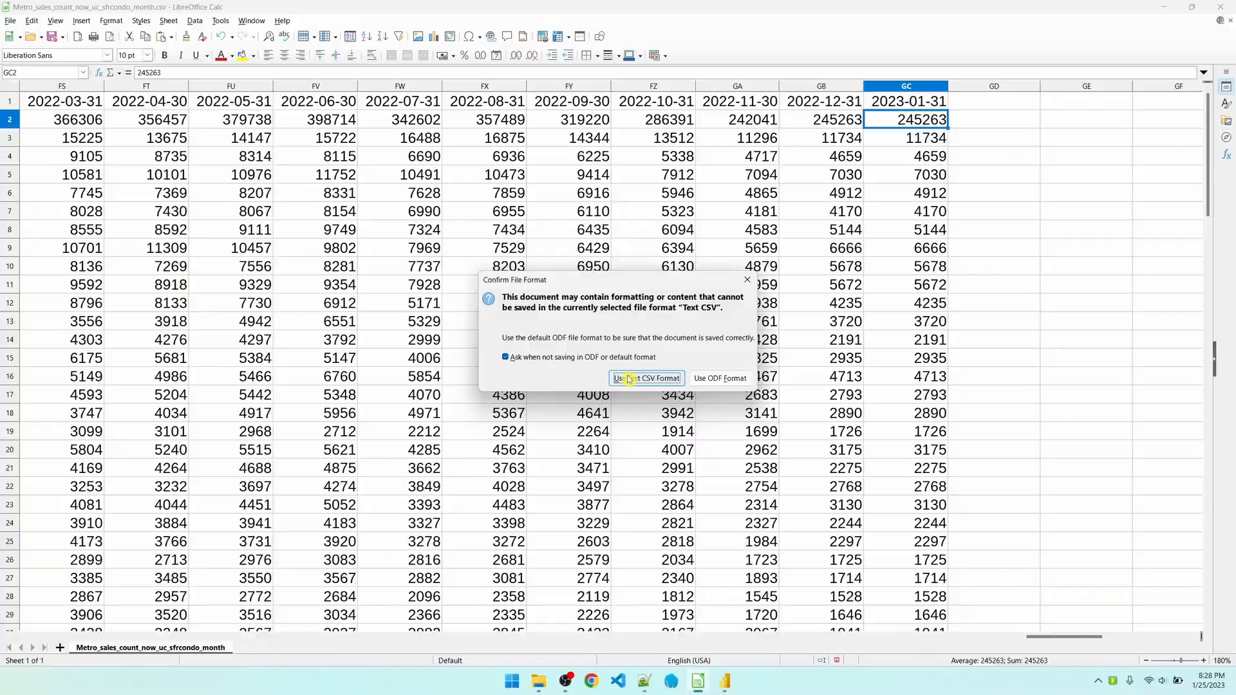
Step: Save the sheet with the new 2023-01-31 column, keeping Text CSV format
click(645, 379)
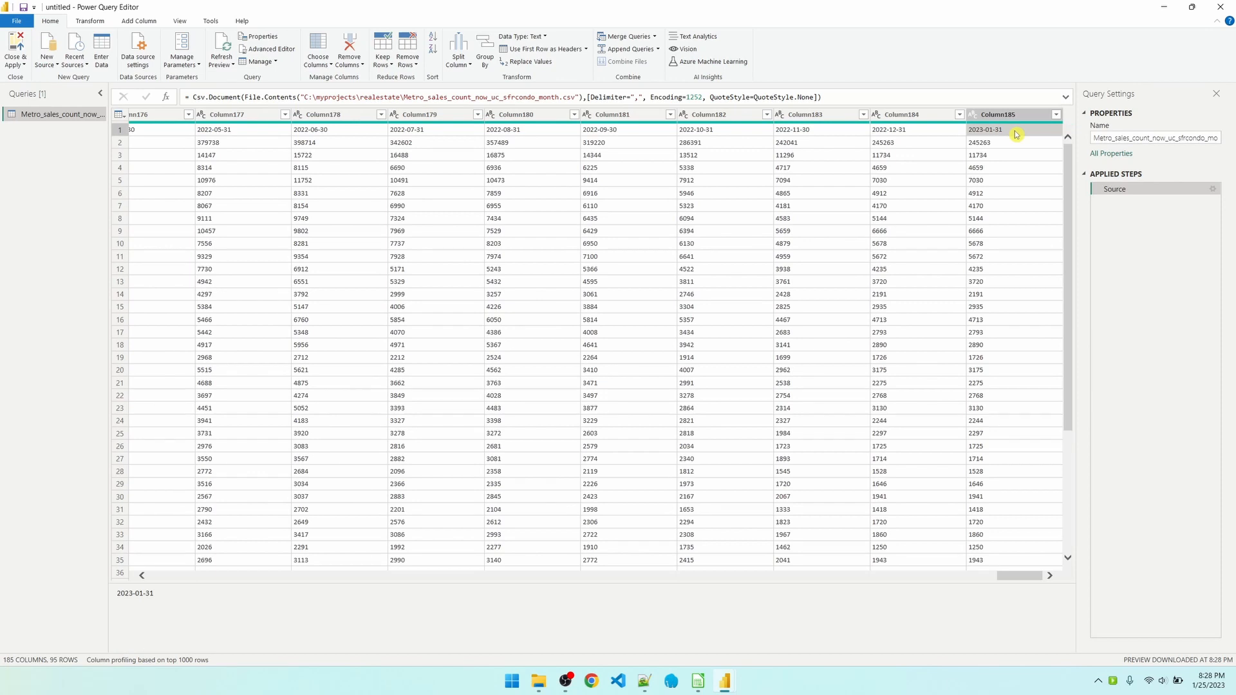
mouse_move(1006, 179)
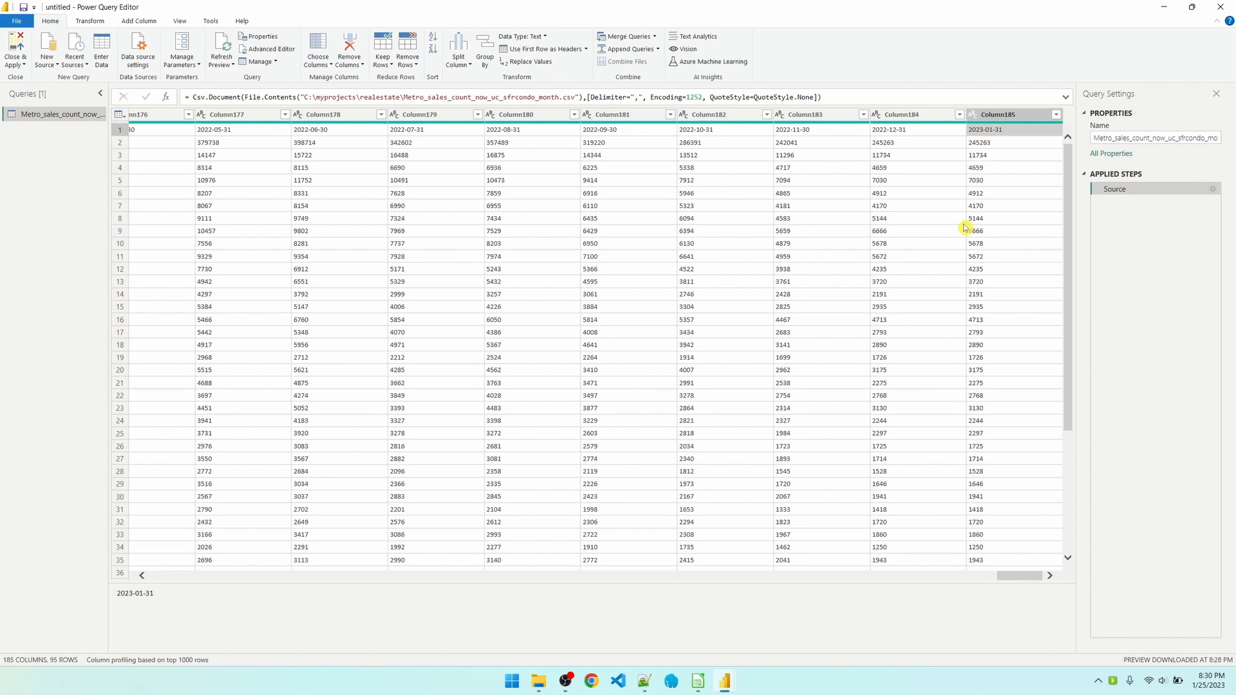
Step: Scroll back to the first columns after confirming Column185 shows 2023-01-31
scroll(left, 3)
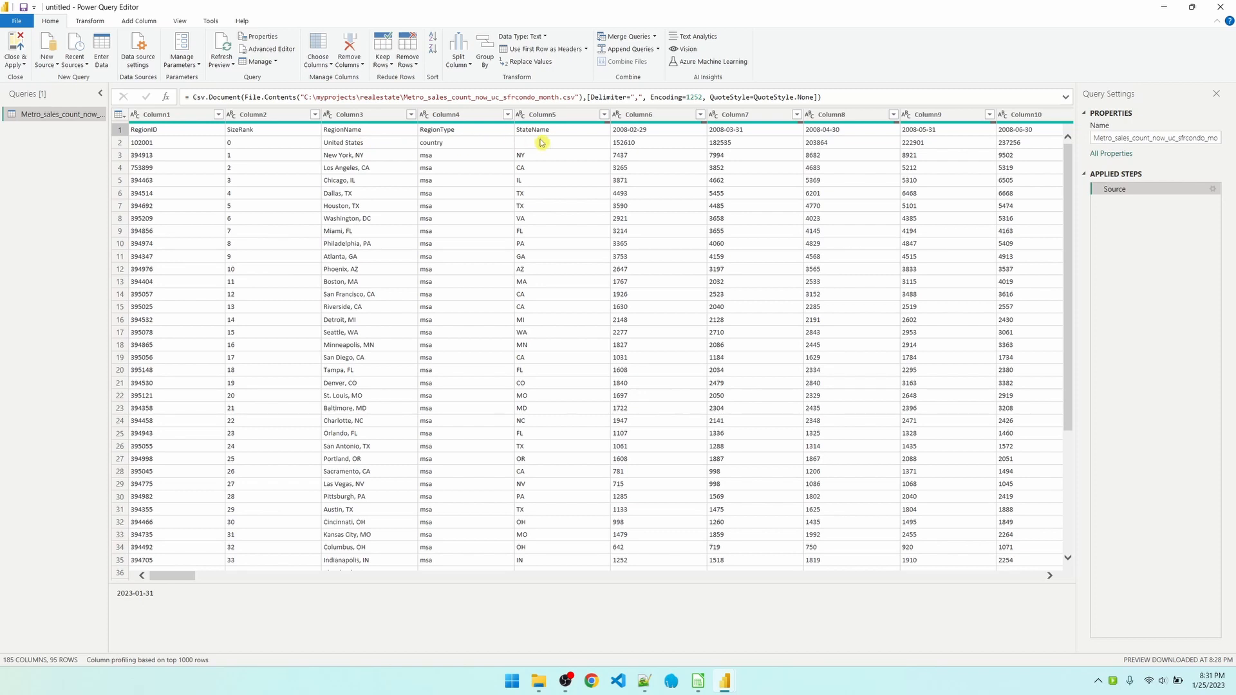
mouse_move(379, 133)
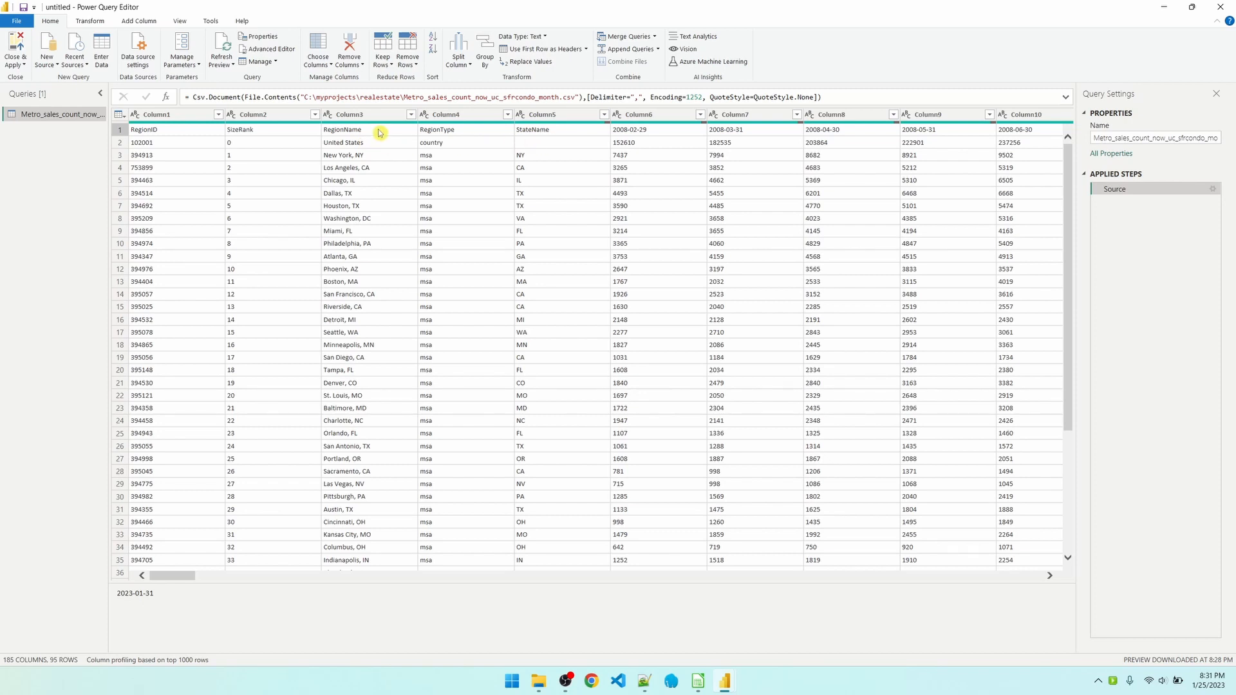
mouse_move(381, 204)
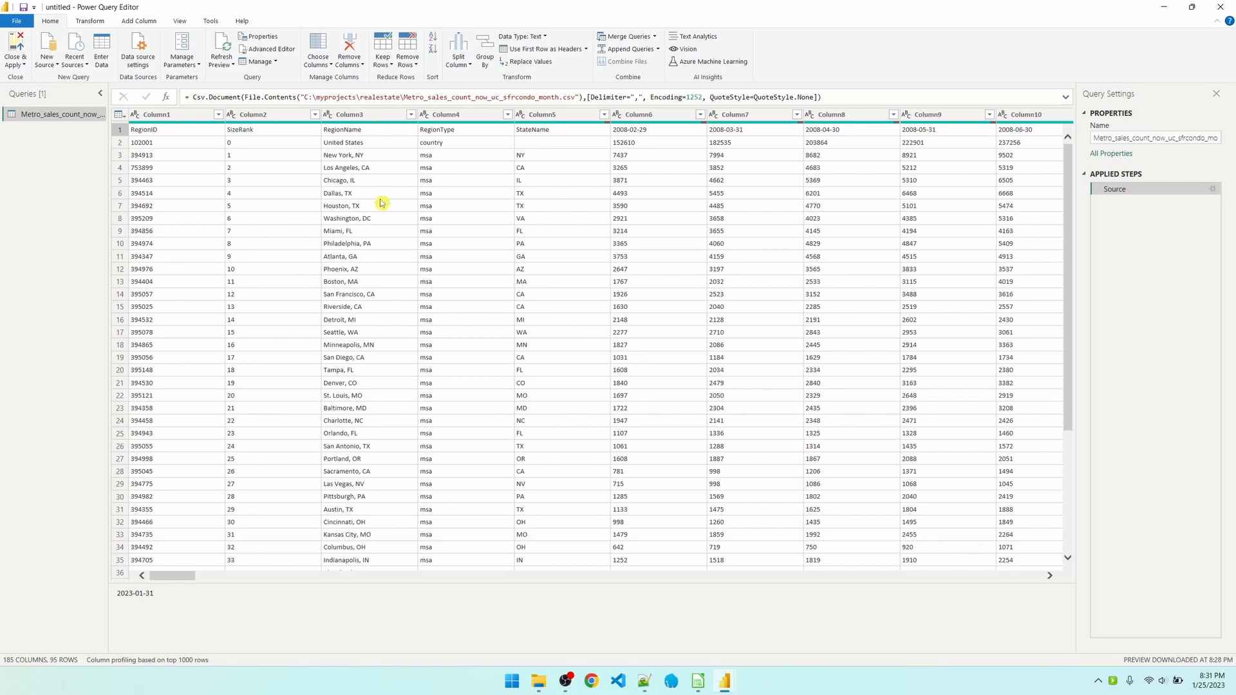
mouse_move(376, 190)
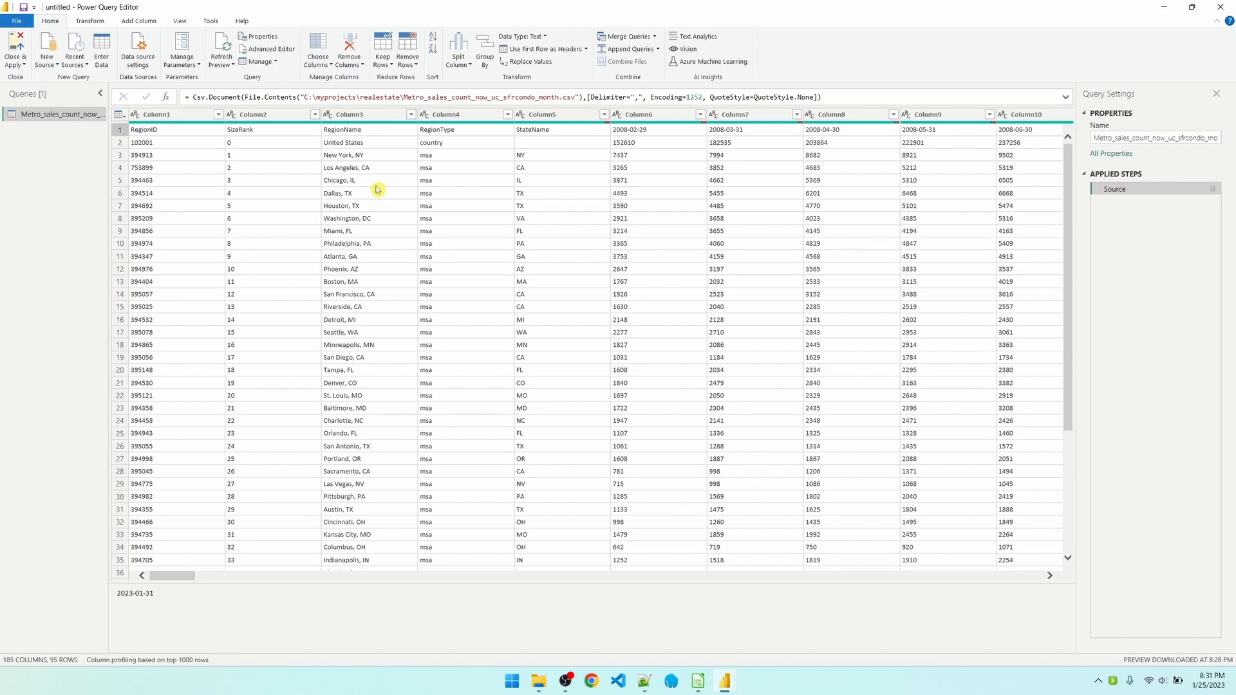
Step: Remove the RegionID, SizeRank, RegionType and StateName columns, leaving RegionName and the month columns
right_click(157, 115)
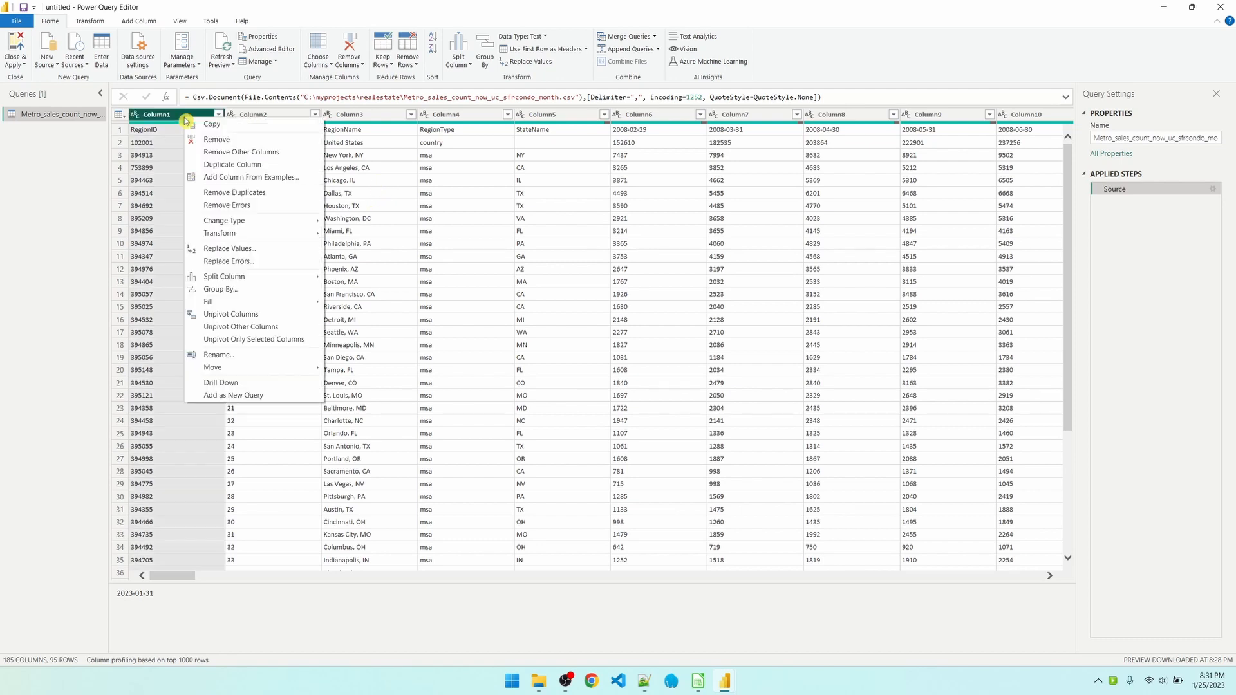
click(216, 140)
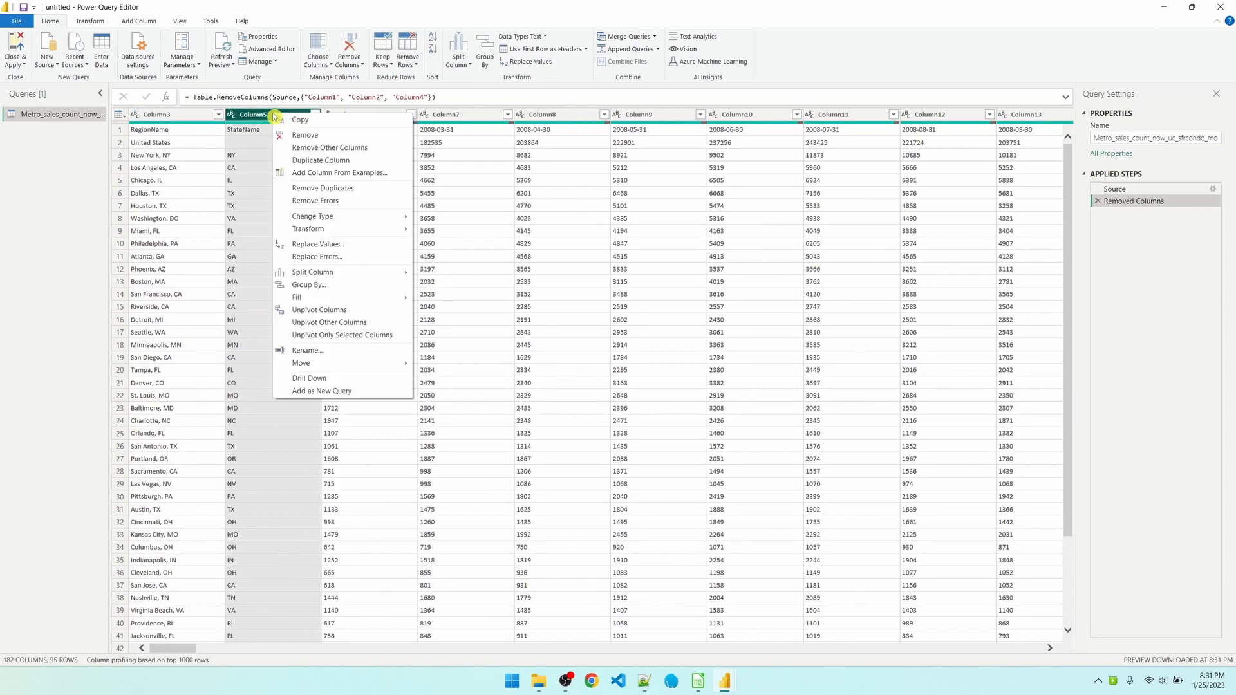
click(305, 135)
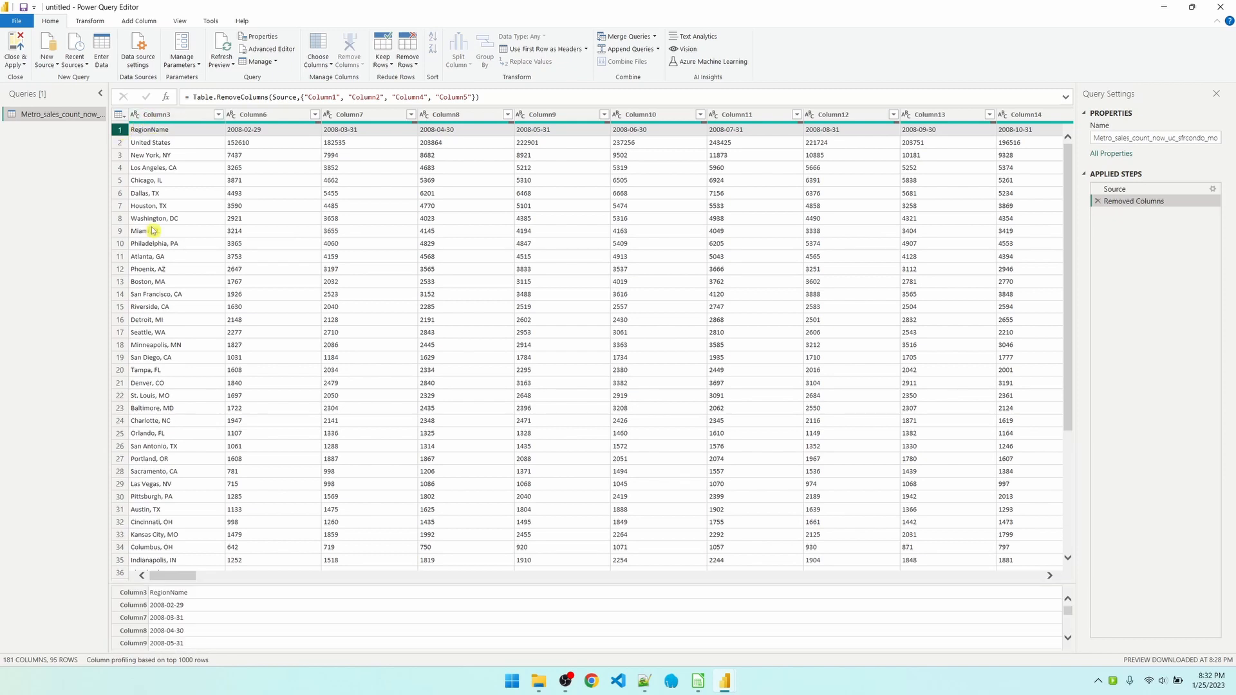
click(170, 115)
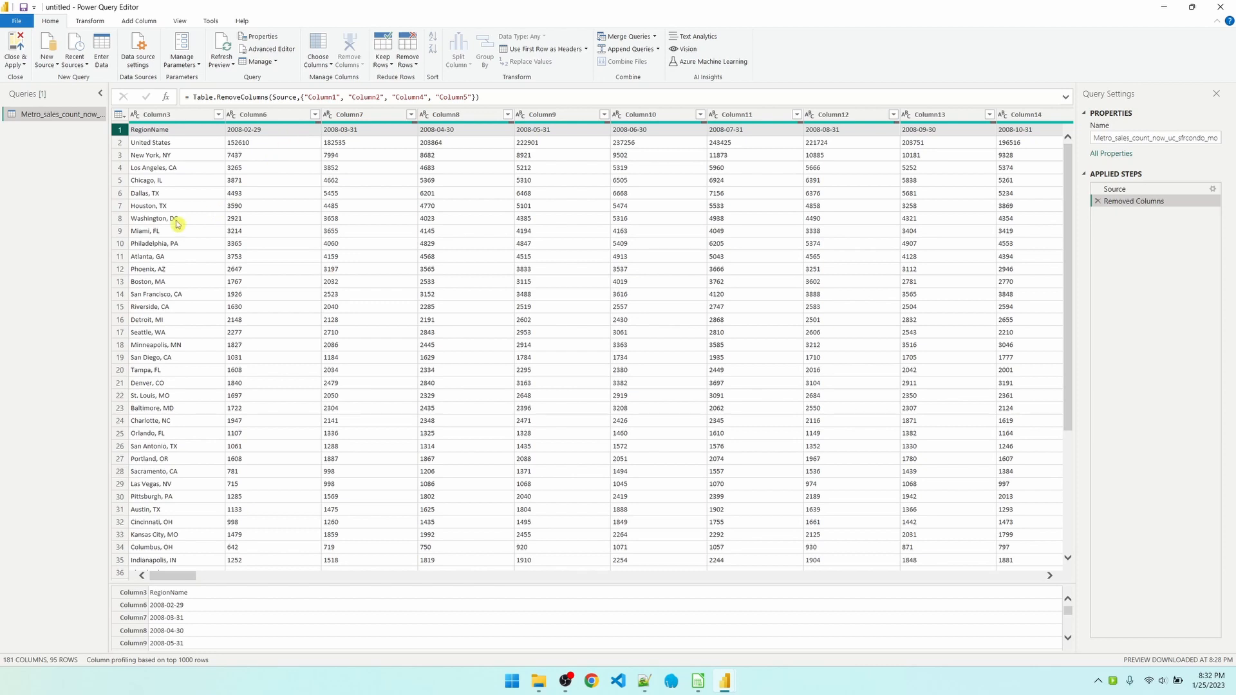
mouse_move(204, 179)
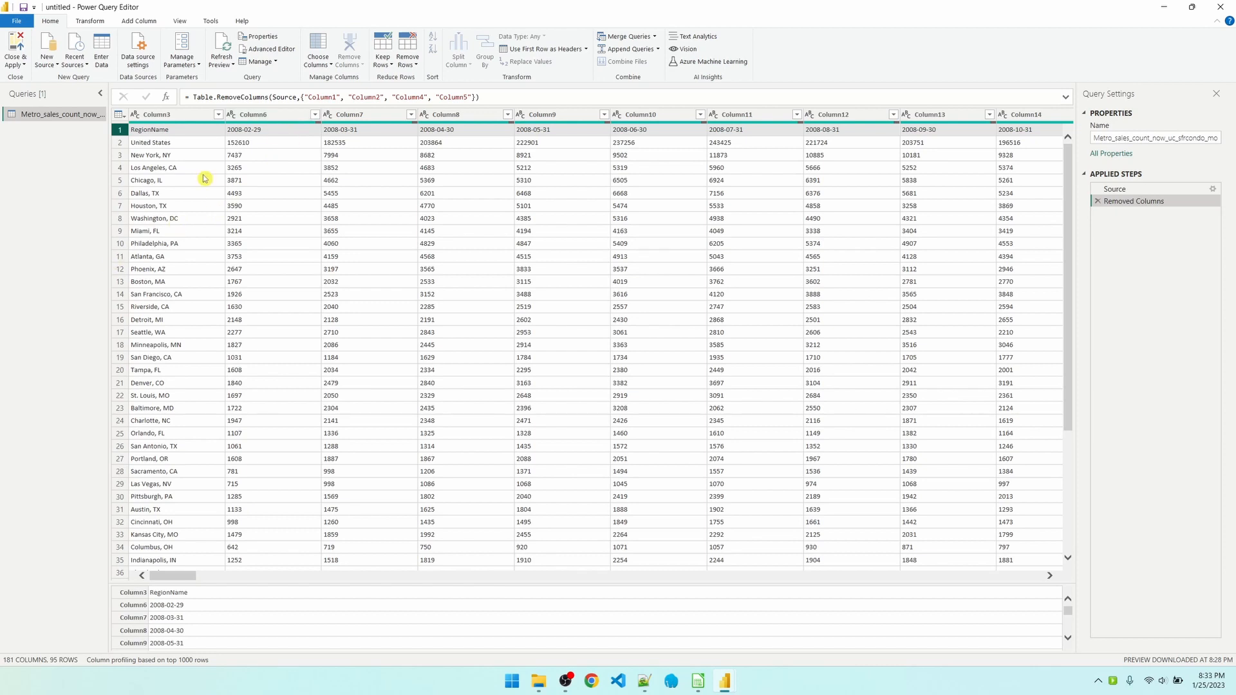
Step: Filter the region name column to RegionName, San Francisco, CA and San Jose, CA using a 'san' search
click(157, 113)
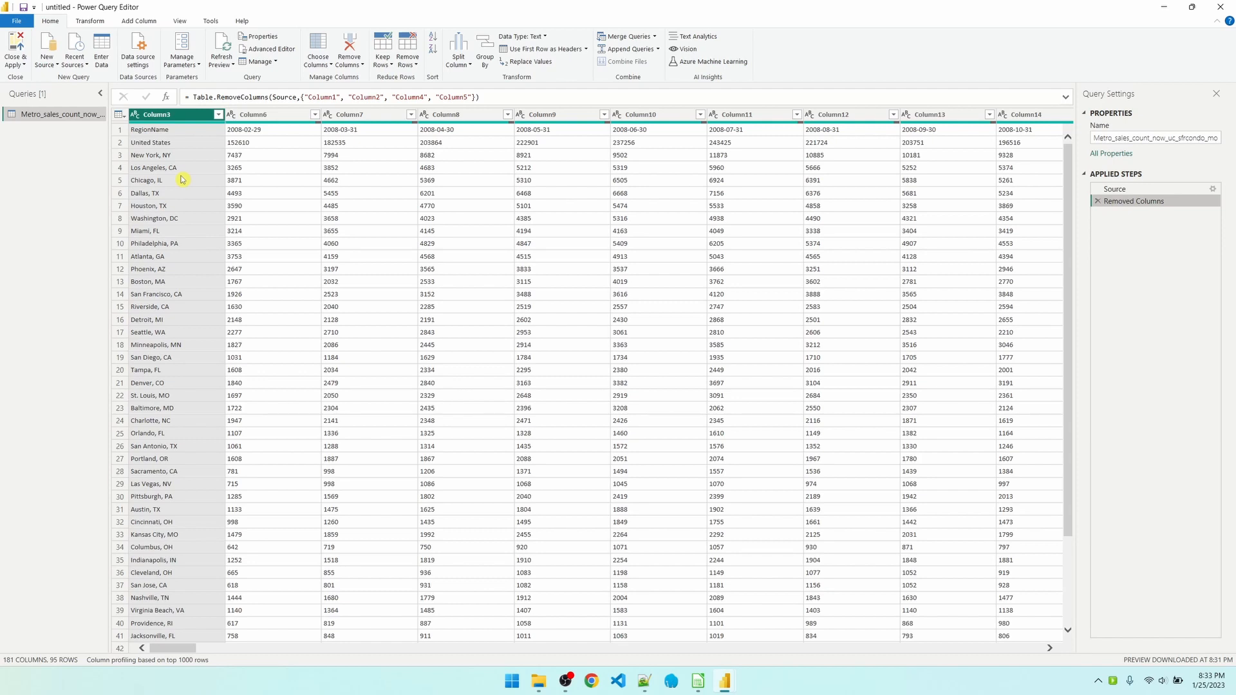
click(157, 115)
text(region)
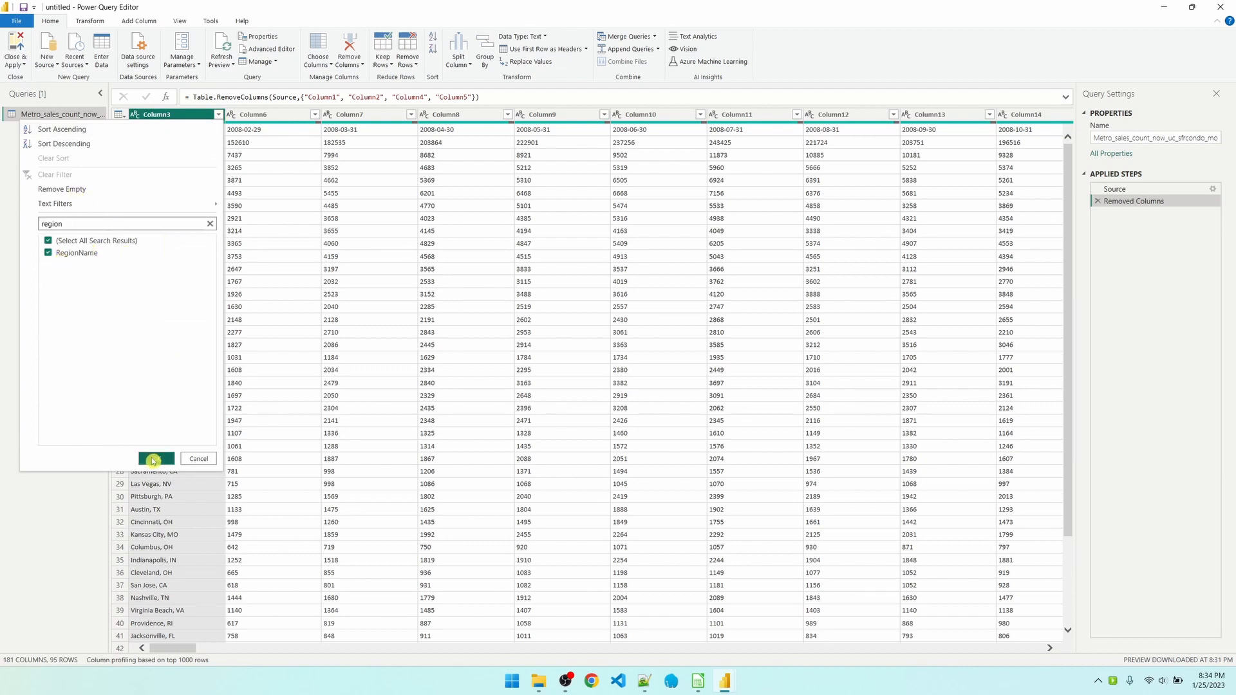
click(155, 459)
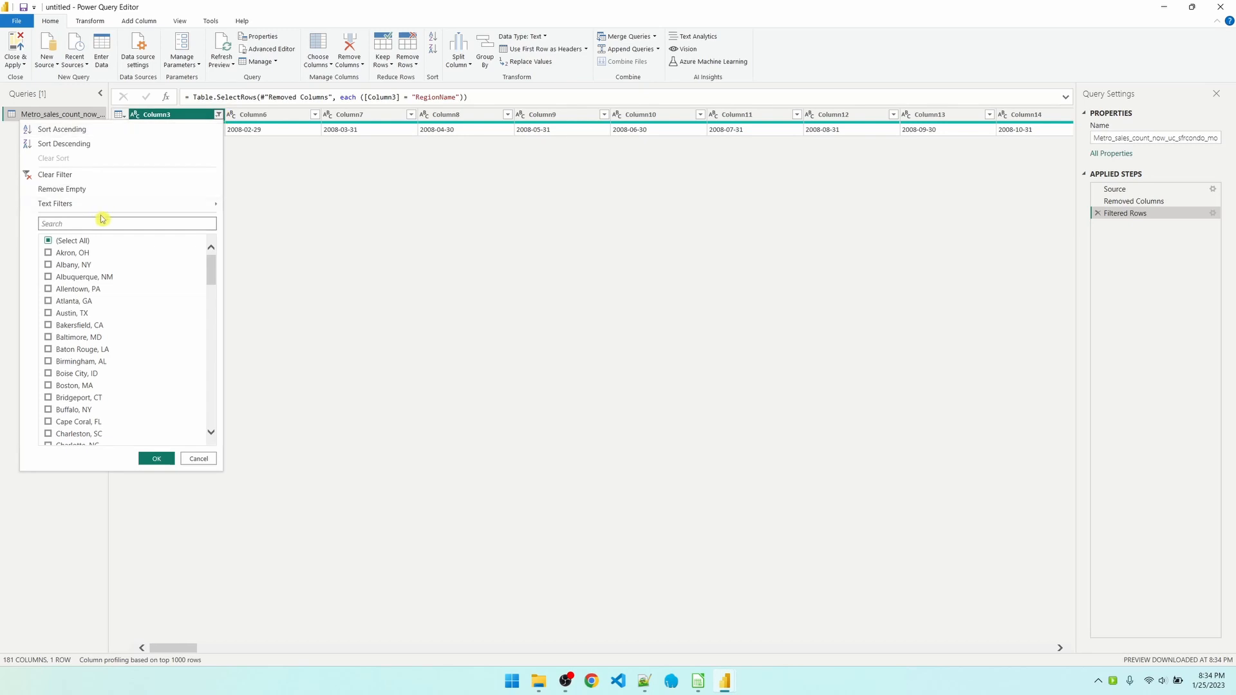
text(san)
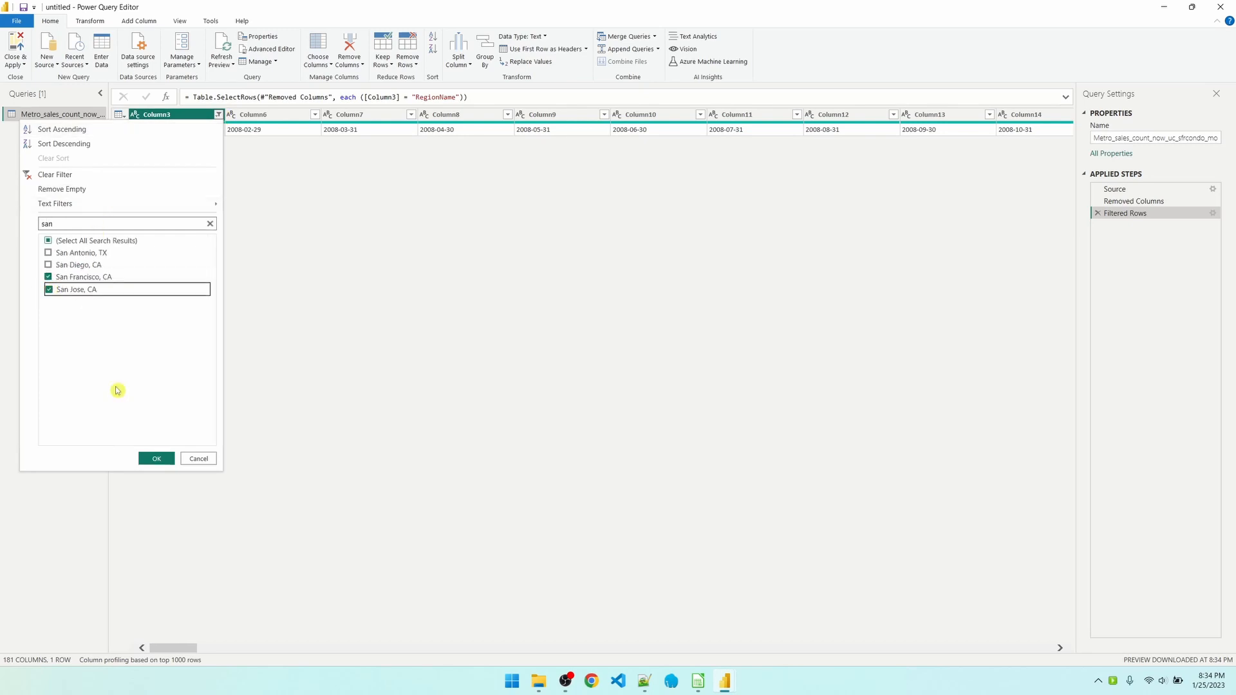
click(156, 458)
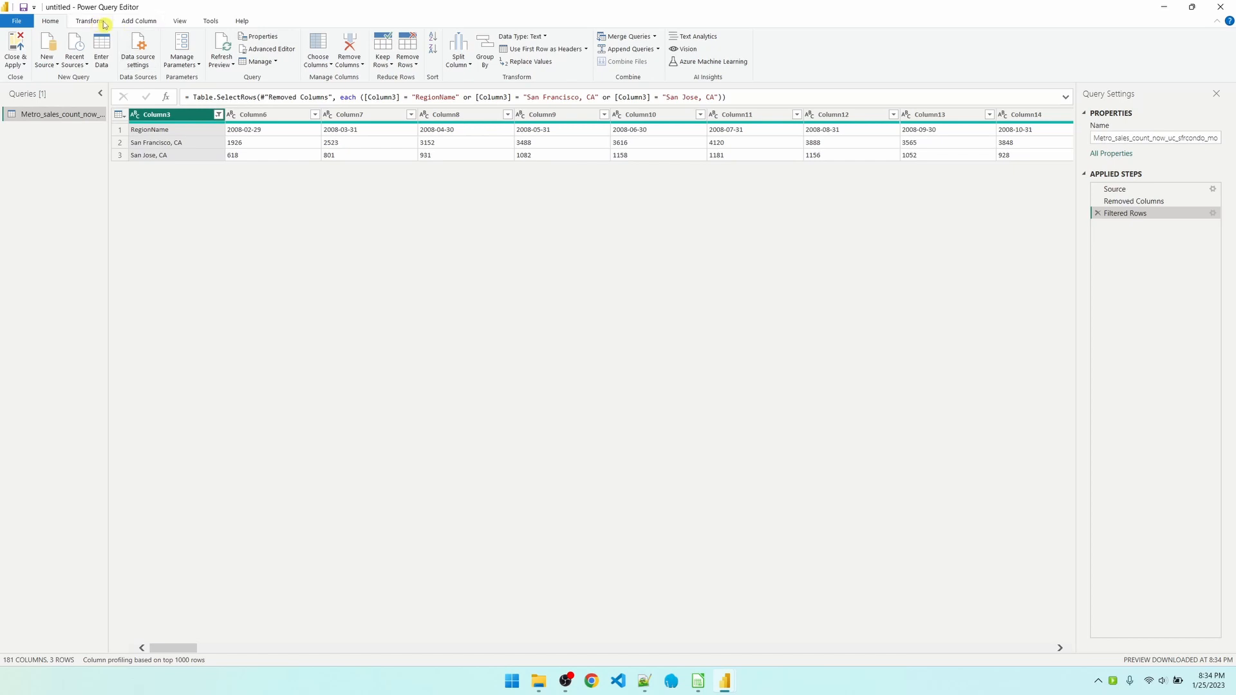
Step: Transpose the table and promote the first row to headers: RegionName, San Francisco, CA, San Jose, CA
click(89, 21)
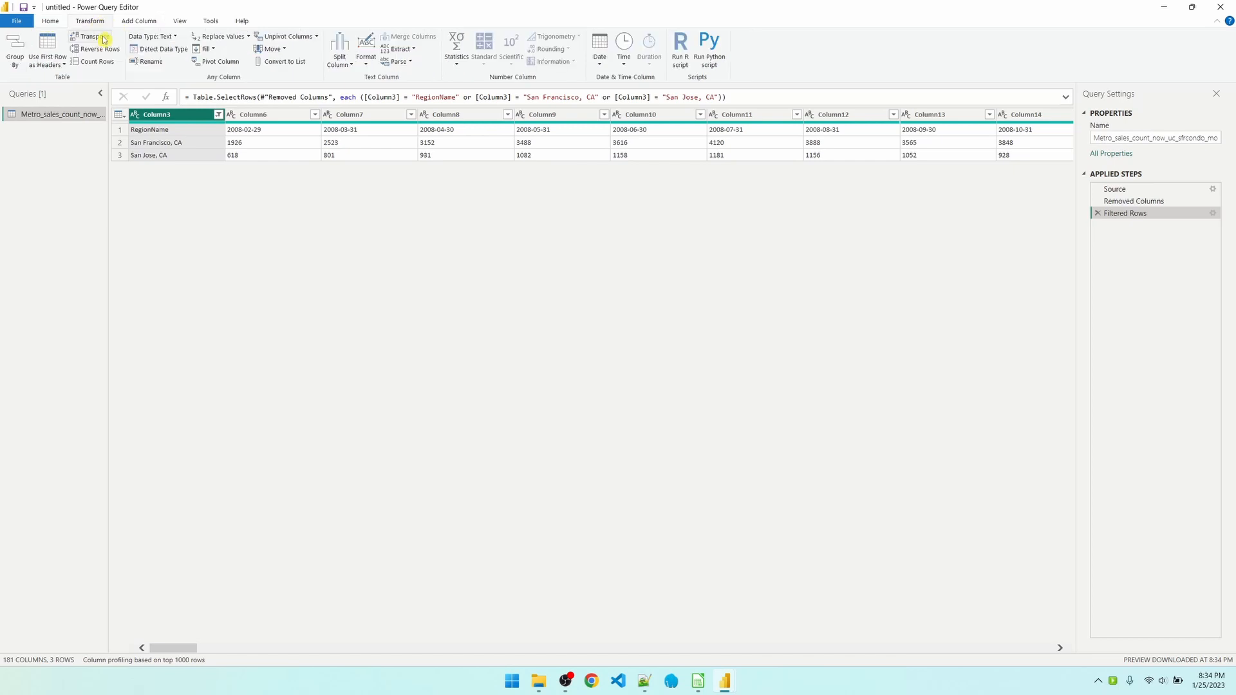
click(94, 36)
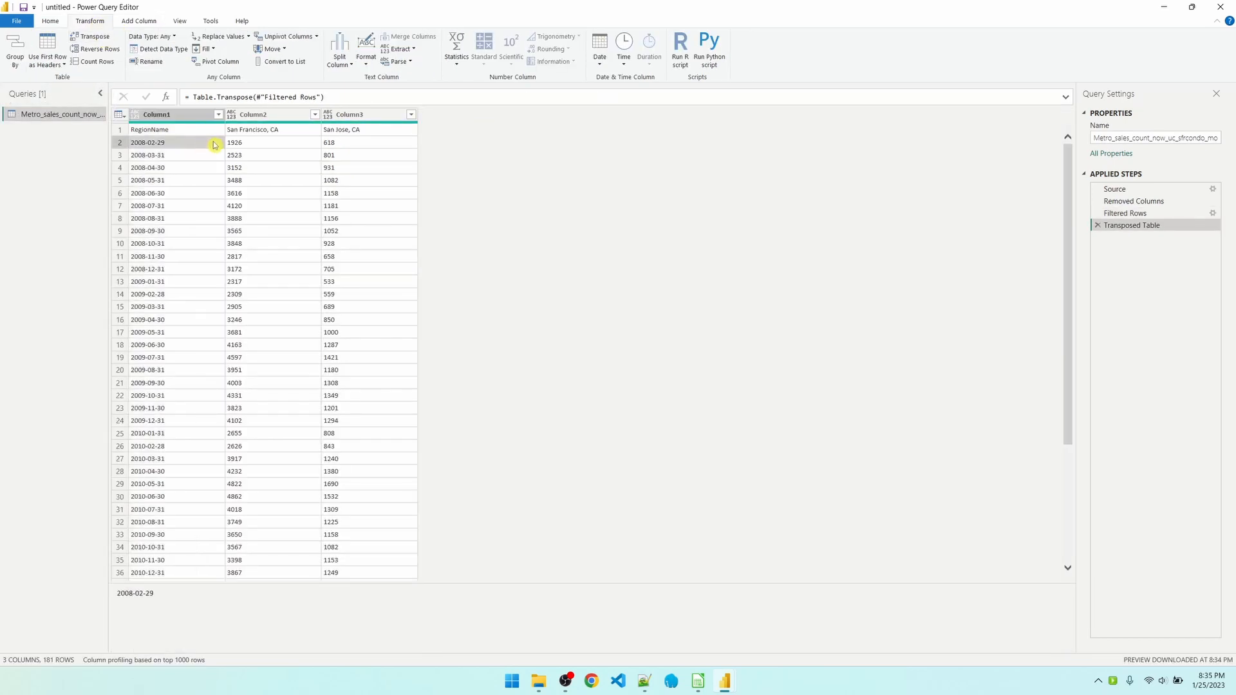
click(147, 206)
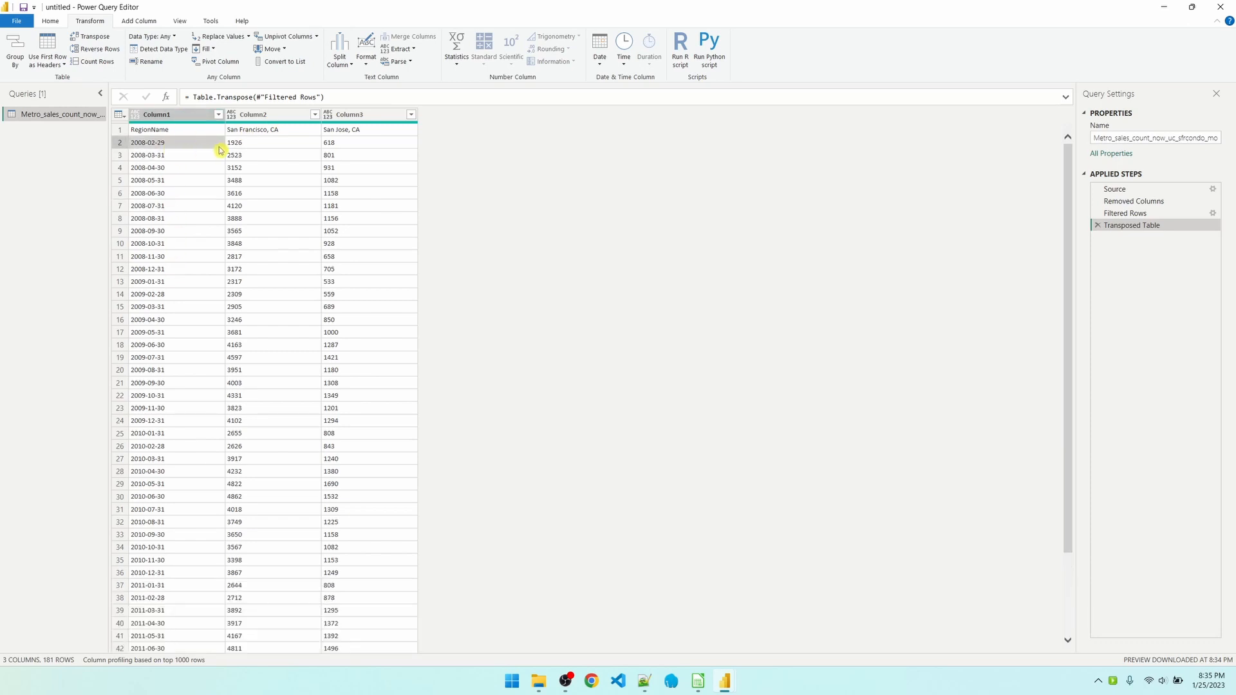
click(367, 129)
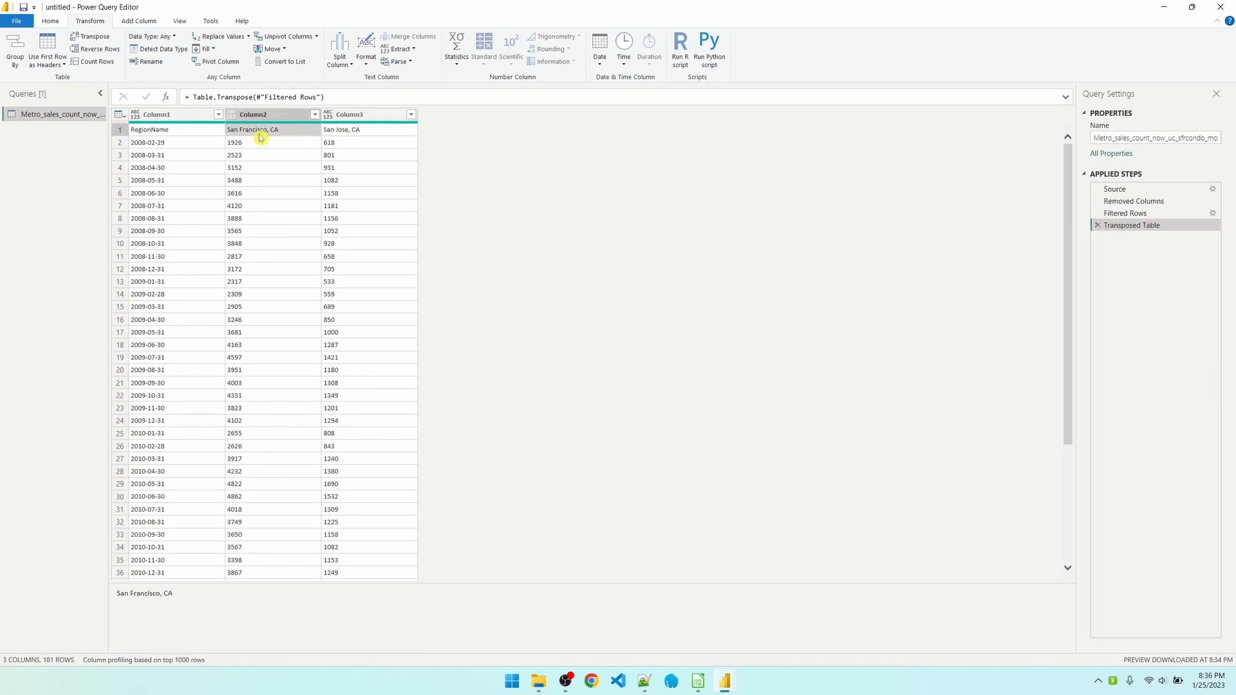
mouse_move(47, 51)
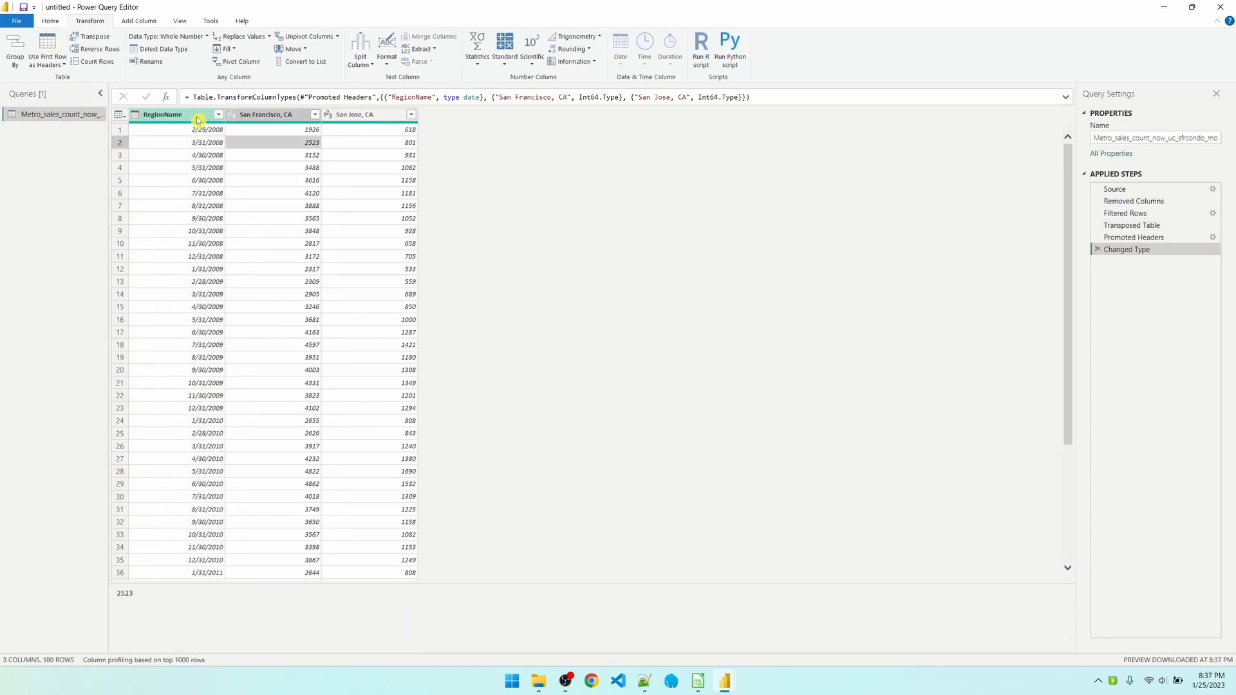
right_click(162, 115)
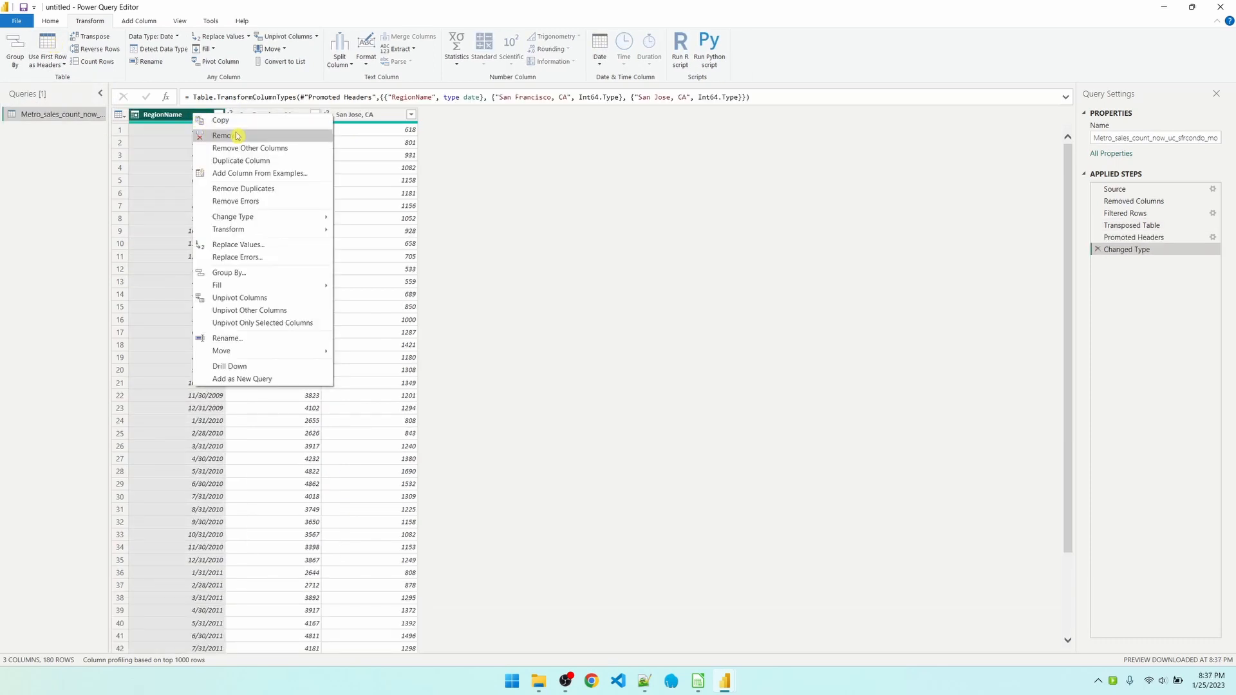